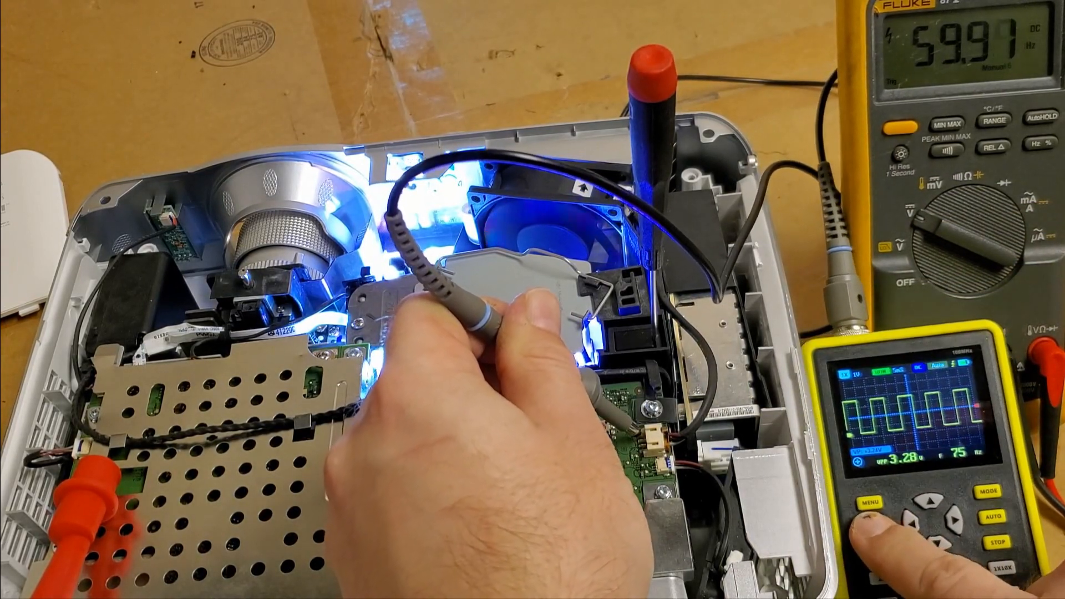
{"action": "left_click", "coordinate": [871, 502]}
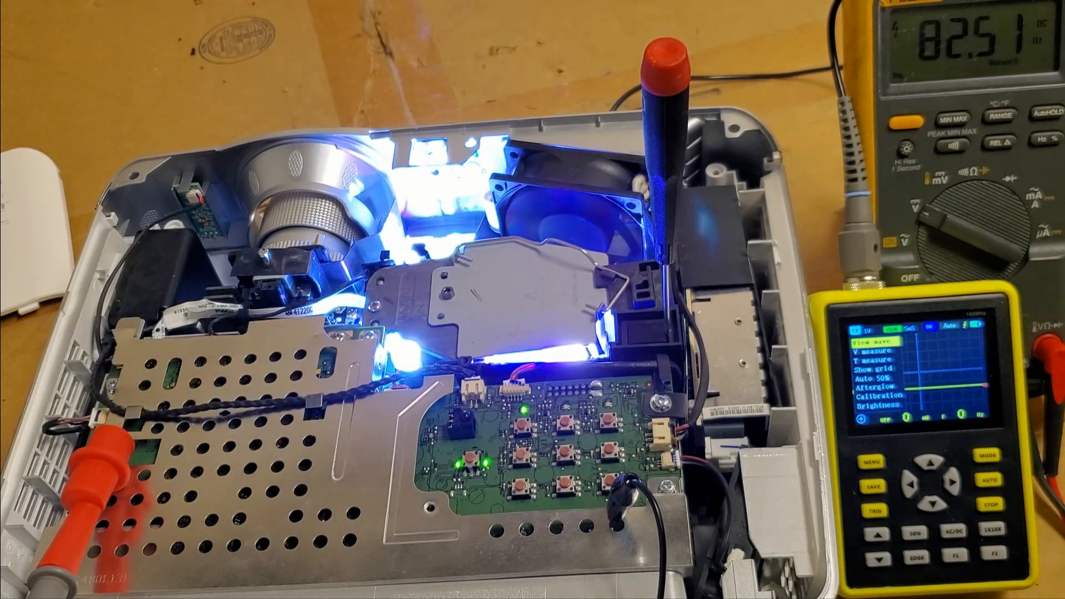
{"action": "left_click", "coordinate": [947, 482]}
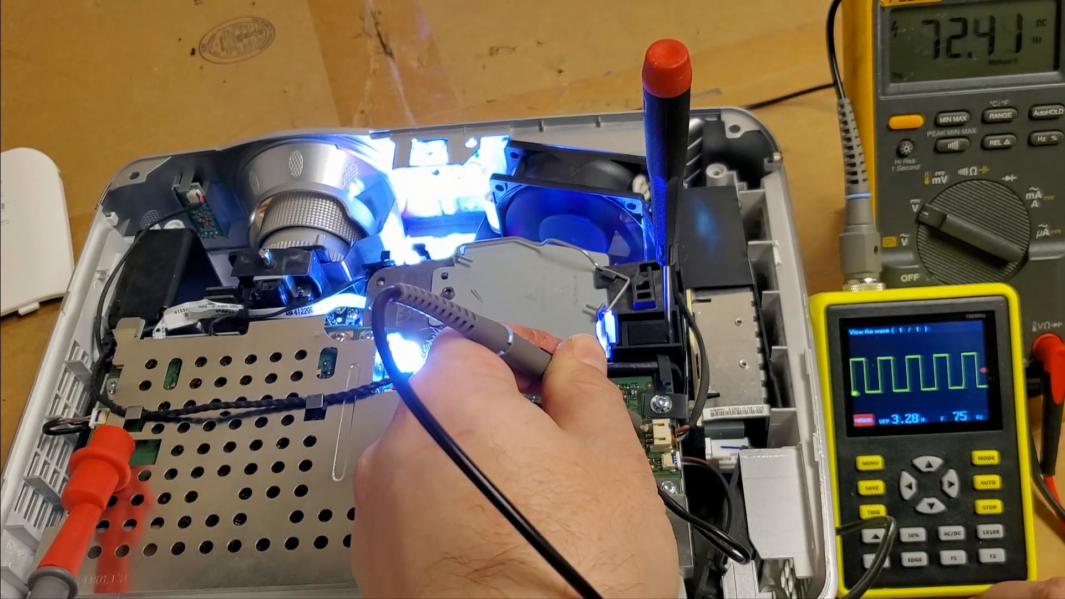
{"action": "left_click", "coordinate": [989, 459]}
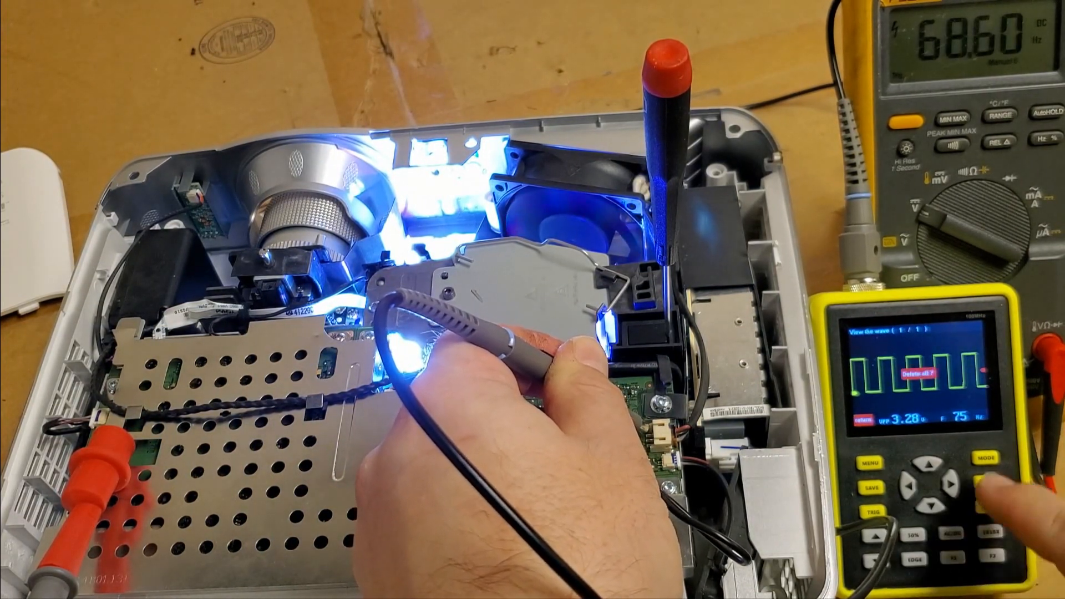